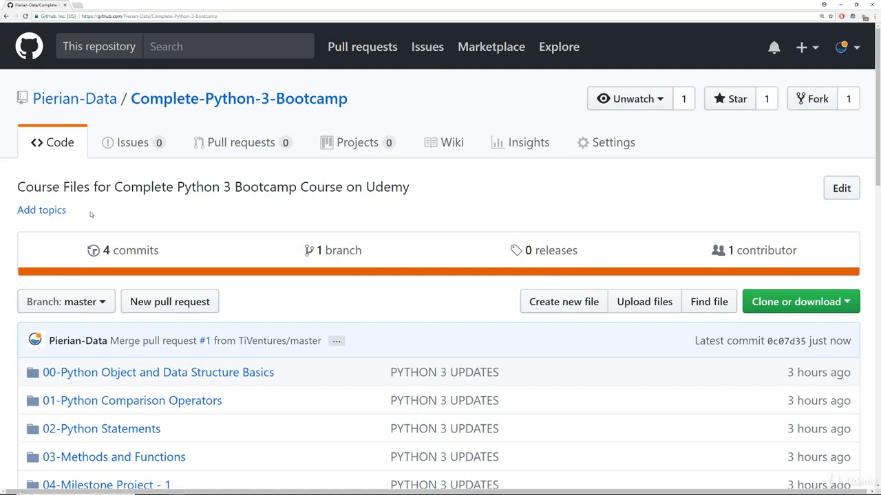
Open the 02-Python Statements folder from the repository's file list
{"action": "scroll", "scroll_direction": "down", "scroll_amount": 3}
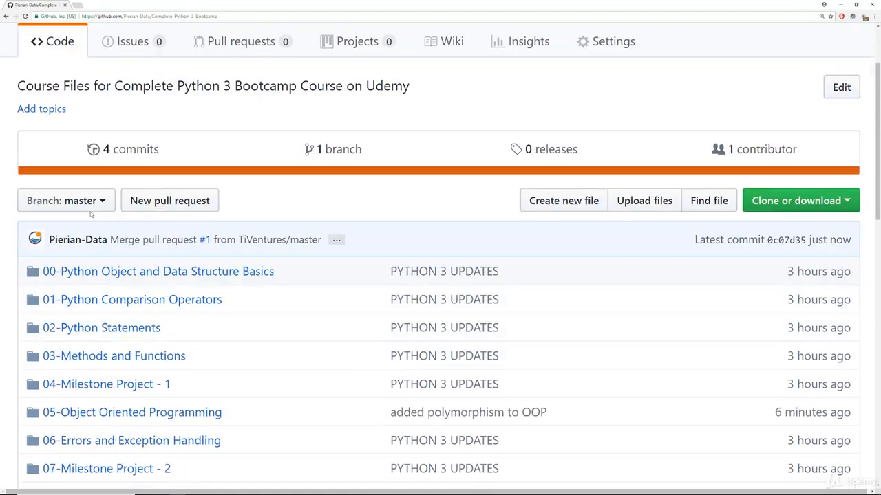
{"action": "scroll", "scroll_direction": "down", "scroll_amount": 3}
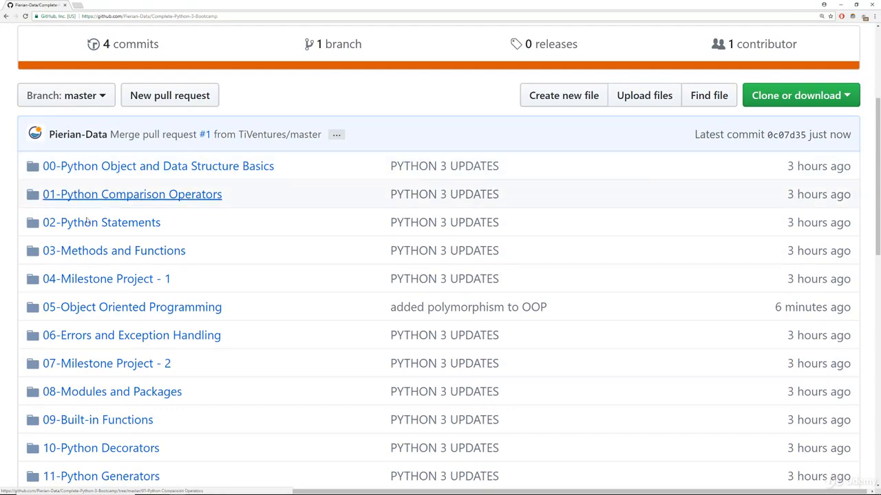
{"action": "left_click", "coordinate": [102, 223]}
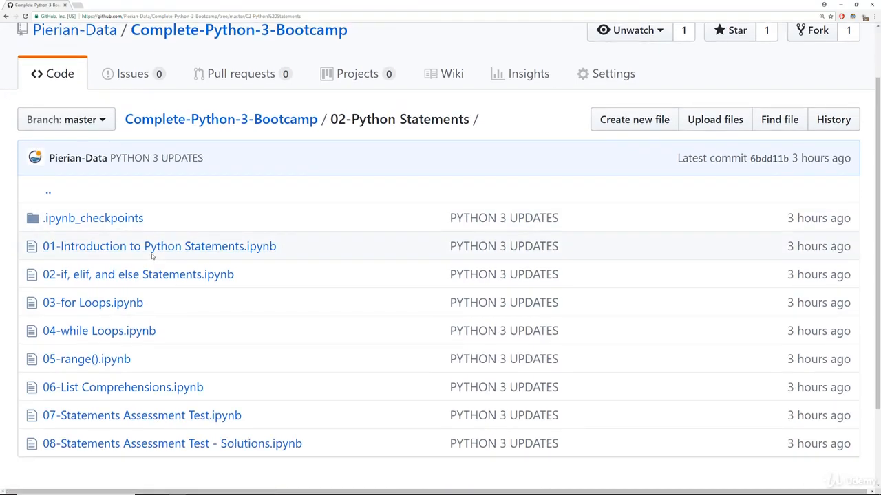
{"action": "mouse_move", "coordinate": [138, 274]}
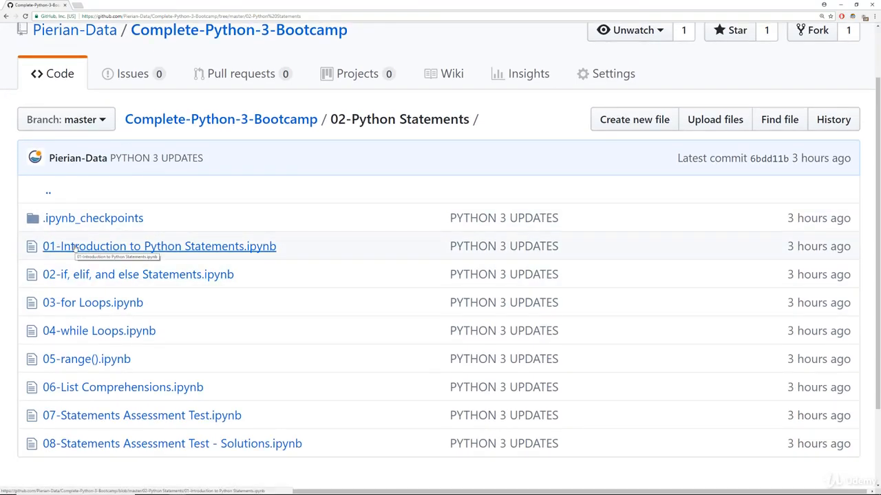
{"action": "mouse_move", "coordinate": [314, 247]}
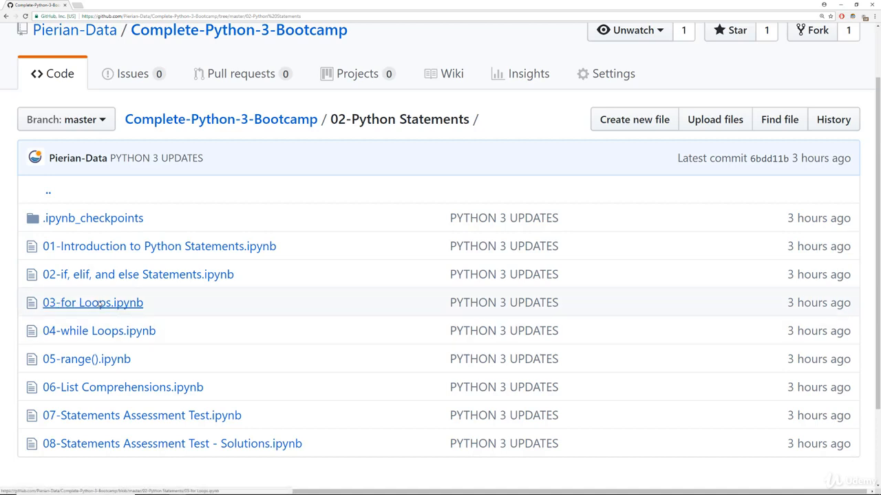
View 03-for Loops.ipynb and read its list-iteration and modulo examples
{"action": "left_click", "coordinate": [92, 303]}
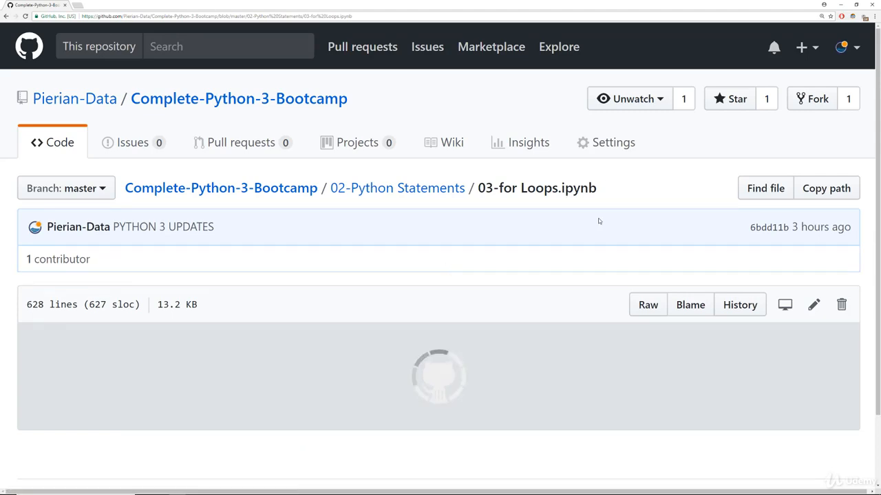
{"action": "scroll", "scroll_direction": "down", "scroll_amount": 3}
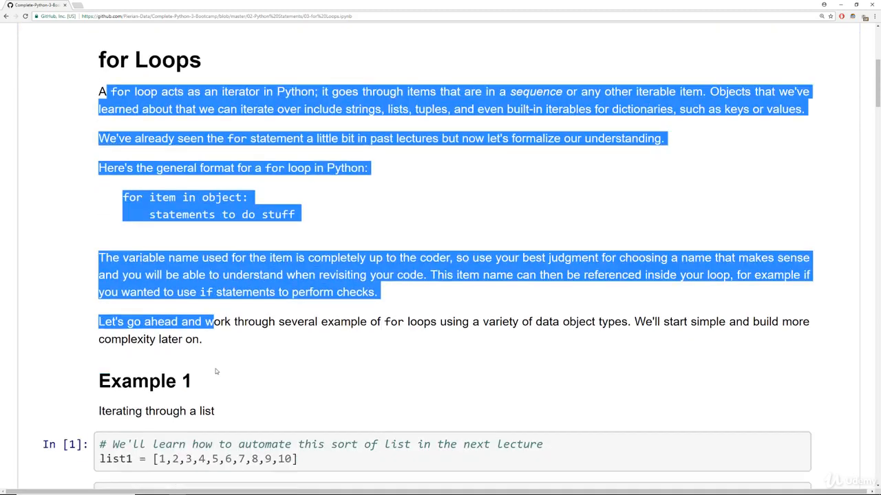
{"action": "scroll", "scroll_direction": "down", "scroll_amount": 3}
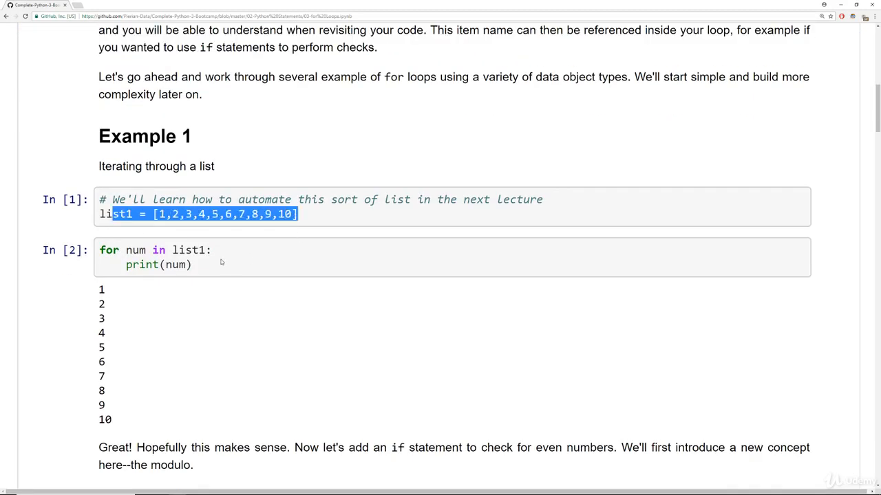
{"action": "scroll", "scroll_direction": "down", "scroll_amount": 3}
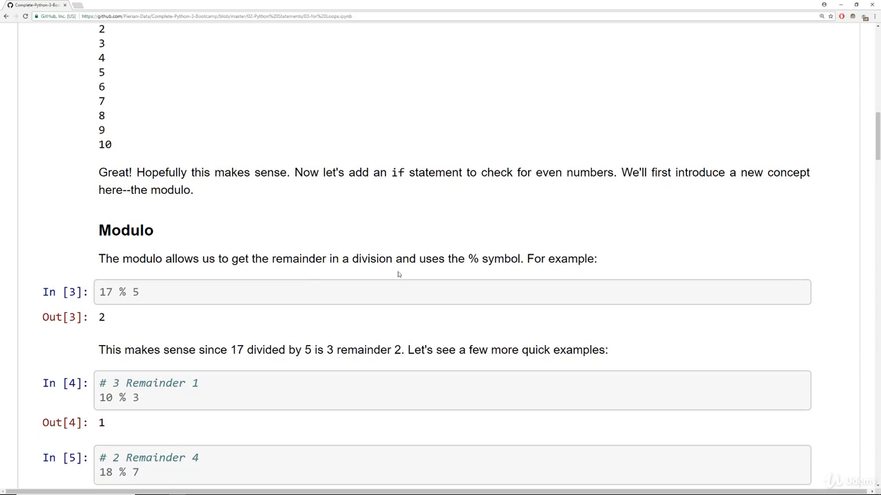
{"action": "scroll", "scroll_direction": "up", "scroll_amount": 3}
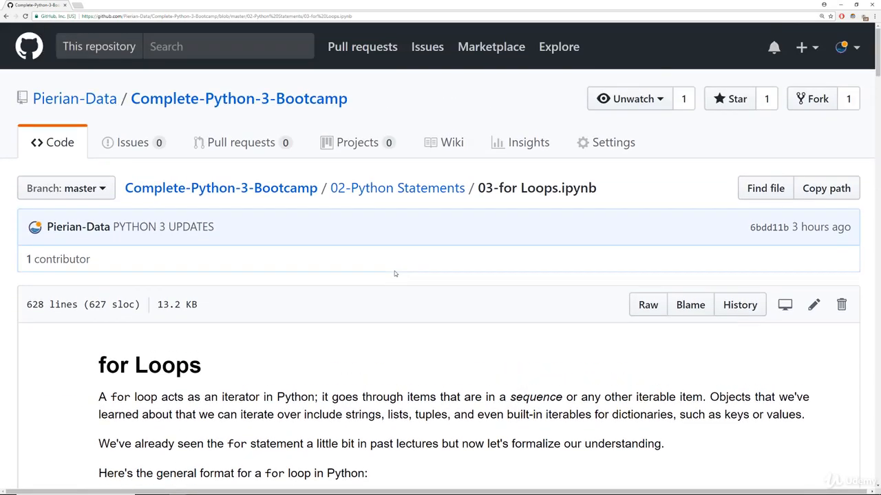
{"action": "mouse_move", "coordinate": [240, 99]}
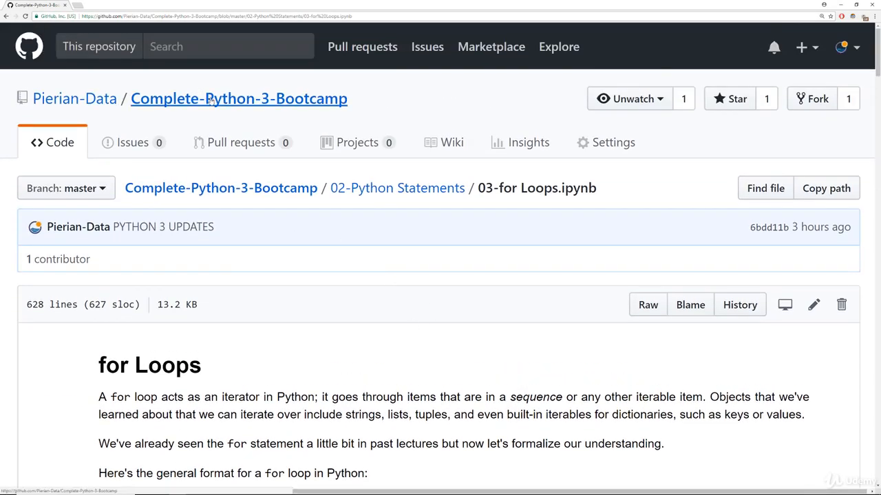
Return to the Complete-Python-3-Bootcamp root via the breadcrumb and review the course folders
{"action": "left_click", "coordinate": [239, 99]}
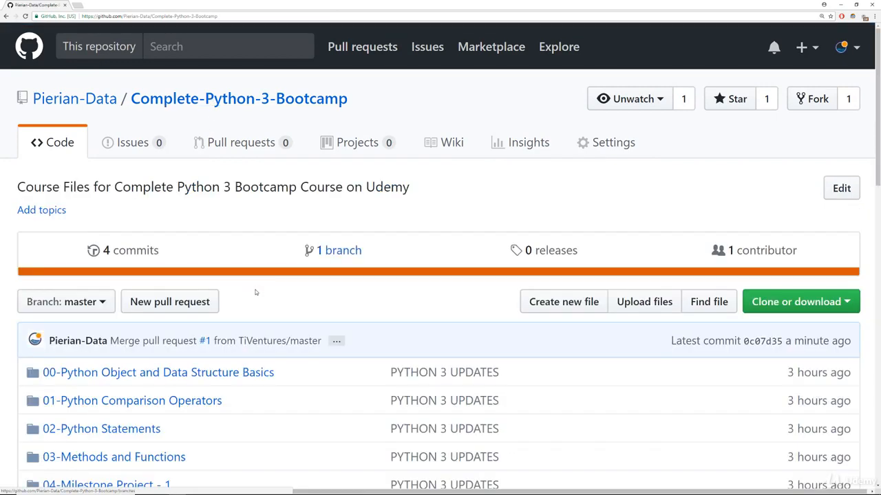
{"action": "scroll", "scroll_direction": "down", "scroll_amount": 3}
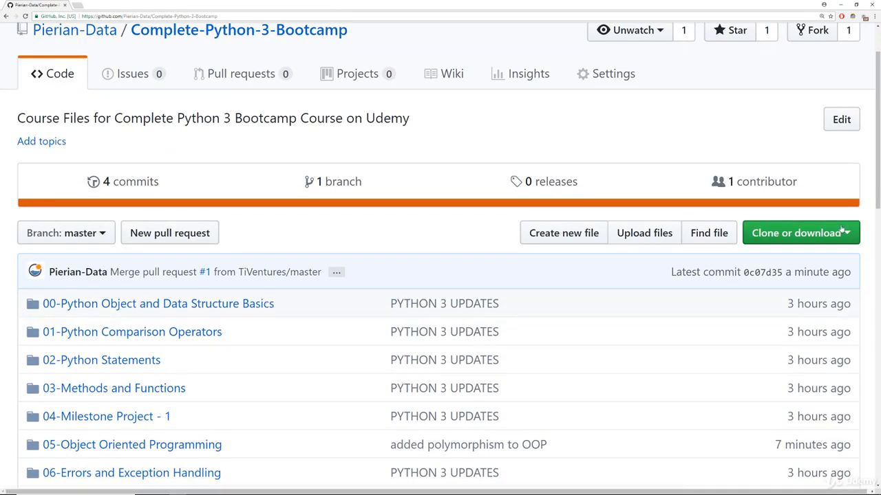
{"action": "scroll", "scroll_direction": "up", "scroll_amount": 3}
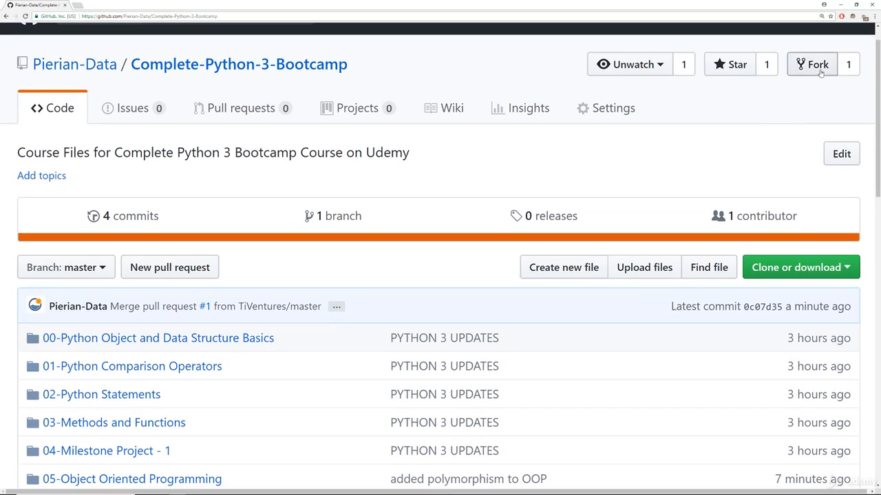
{"action": "mouse_move", "coordinate": [764, 154]}
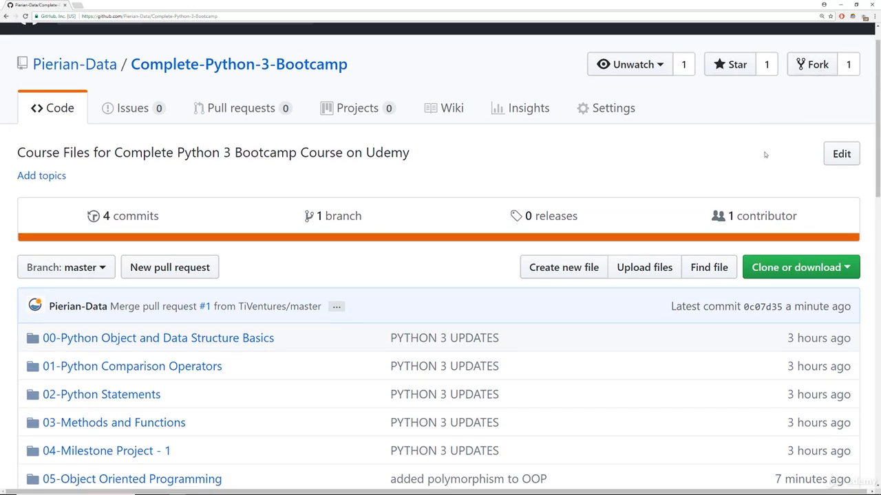
{"action": "mouse_move", "coordinate": [289, 294]}
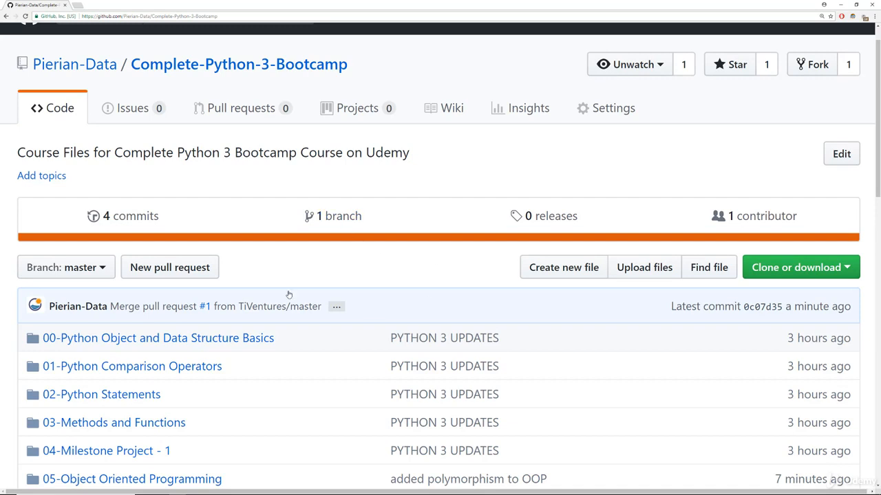
{"action": "scroll", "scroll_direction": "down", "scroll_amount": 3}
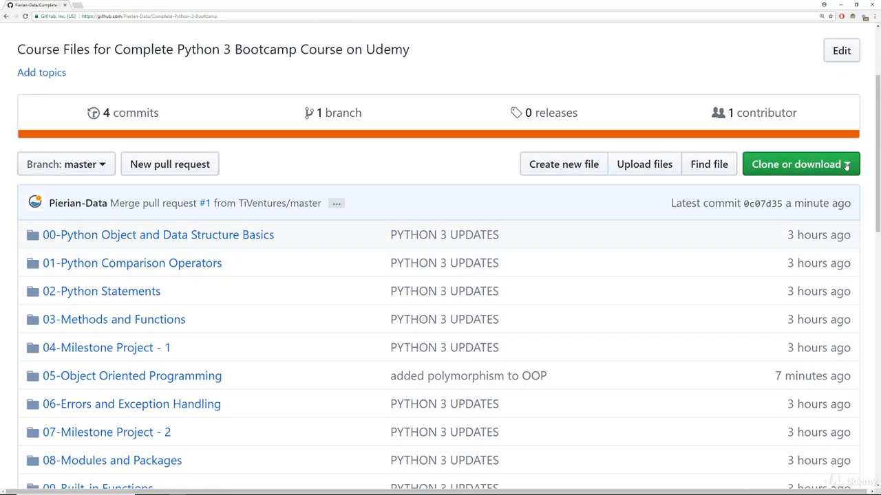
Show the Clone or download options with the HTTPS URL and Download ZIP
{"action": "left_click", "coordinate": [795, 164]}
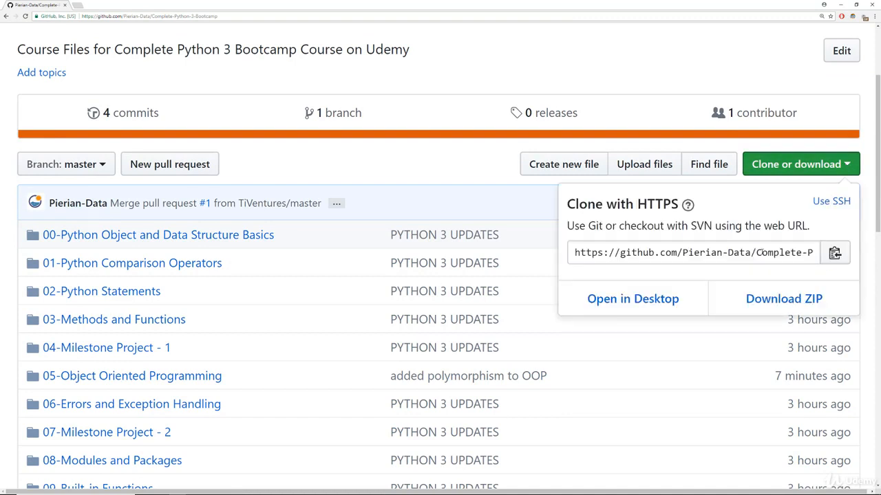
{"action": "mouse_move", "coordinate": [784, 298]}
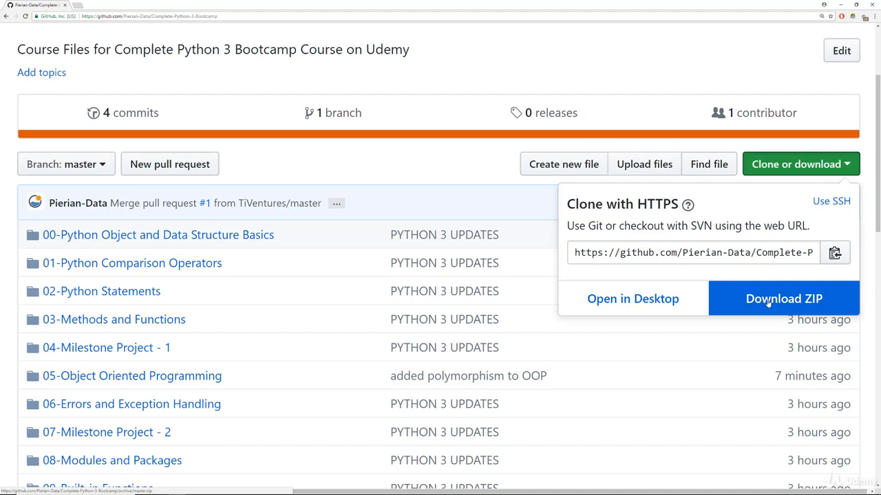
{"action": "mouse_move", "coordinate": [432, 187]}
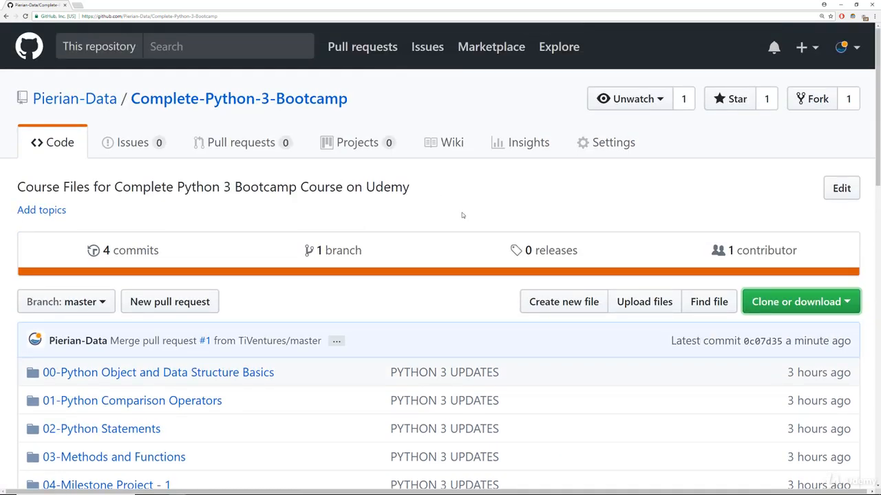
{"action": "scroll", "scroll_direction": "down", "scroll_amount": 3}
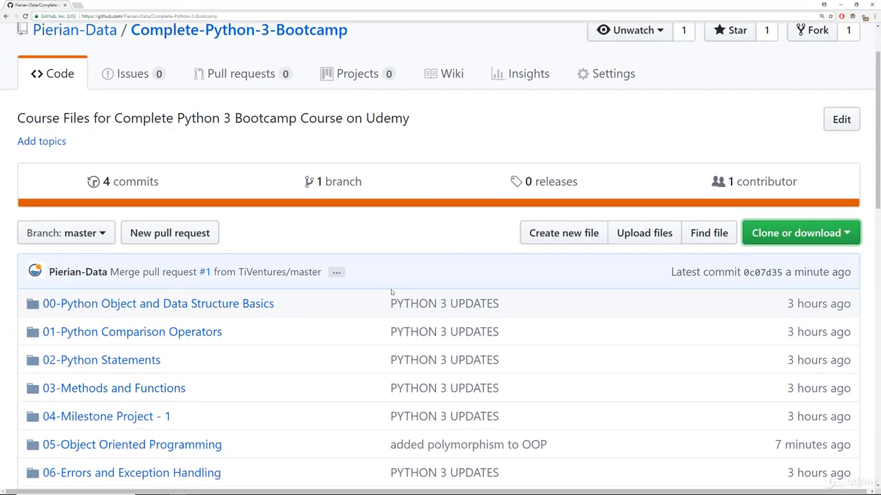
{"action": "scroll", "scroll_direction": "down", "scroll_amount": 3}
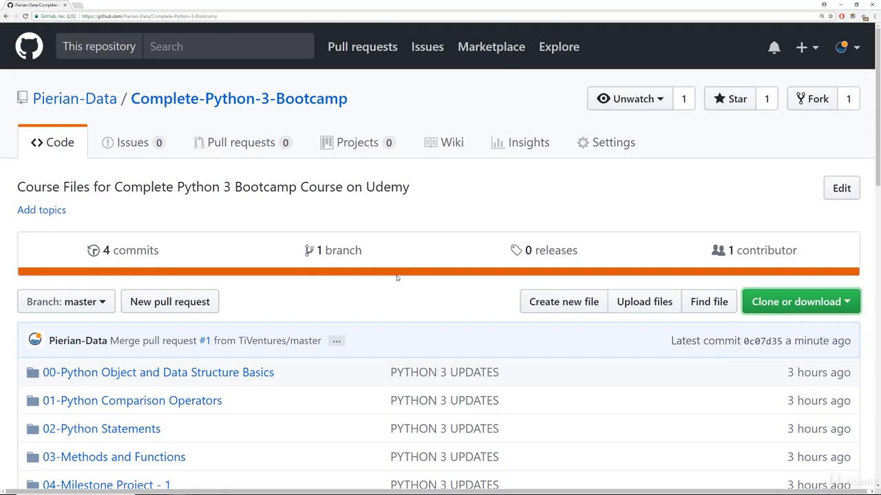